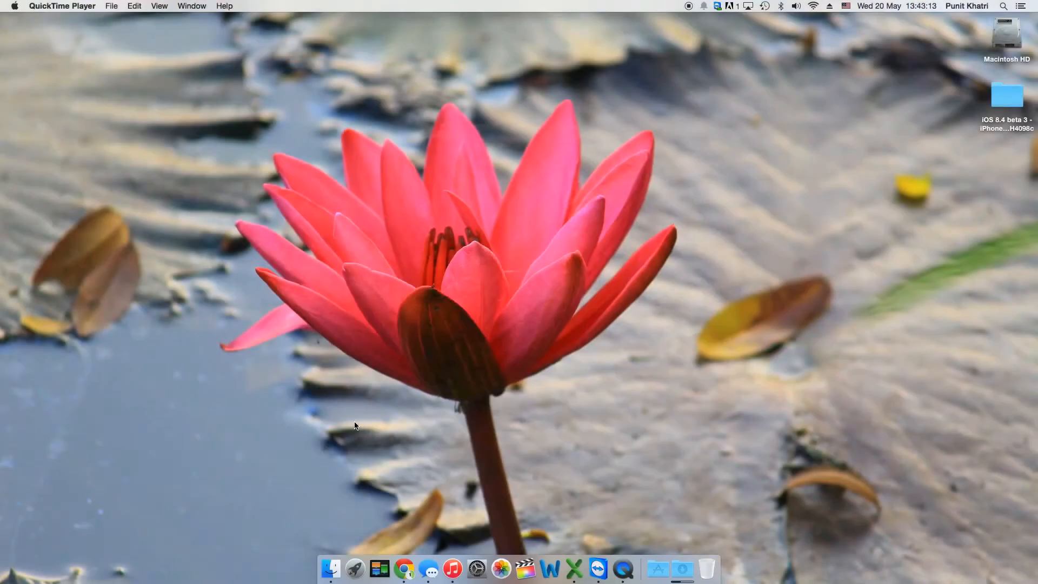
mouse_move(452, 567)
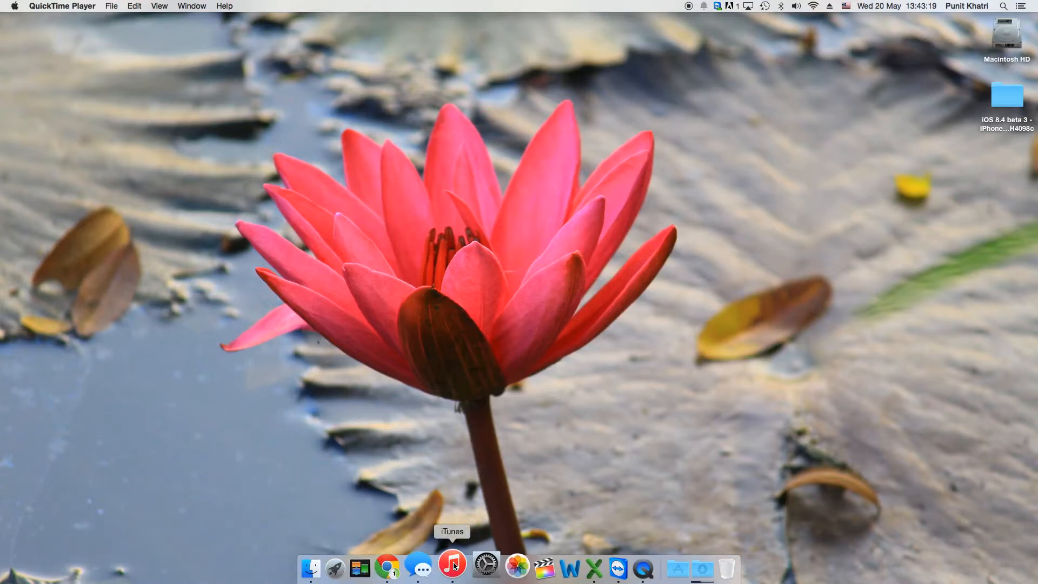
Step: Show the connected iPhone 5's Summary page in iTunes, currently on iOS 8.3
left_click(452, 568)
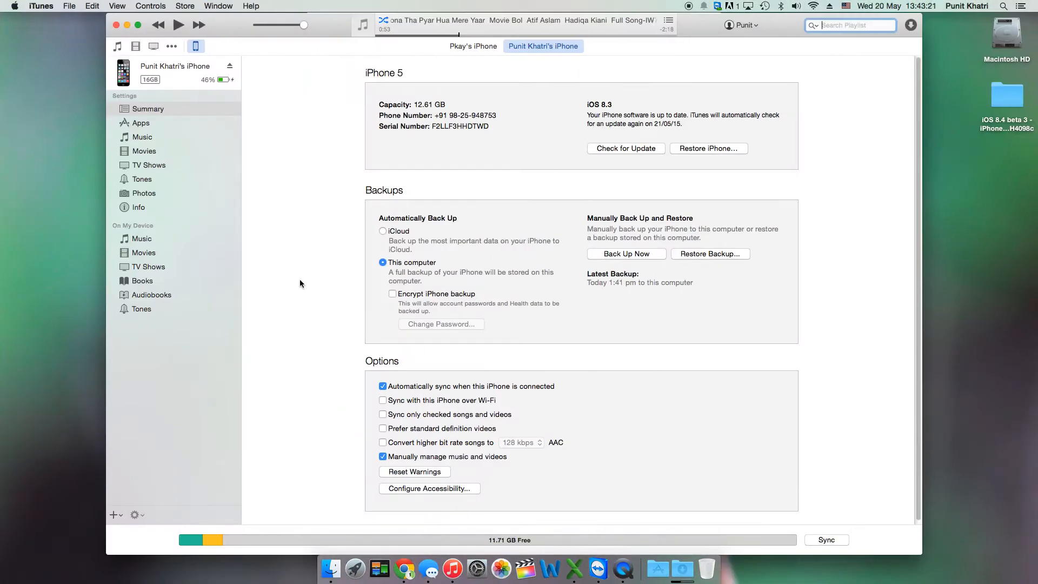
mouse_move(416, 203)
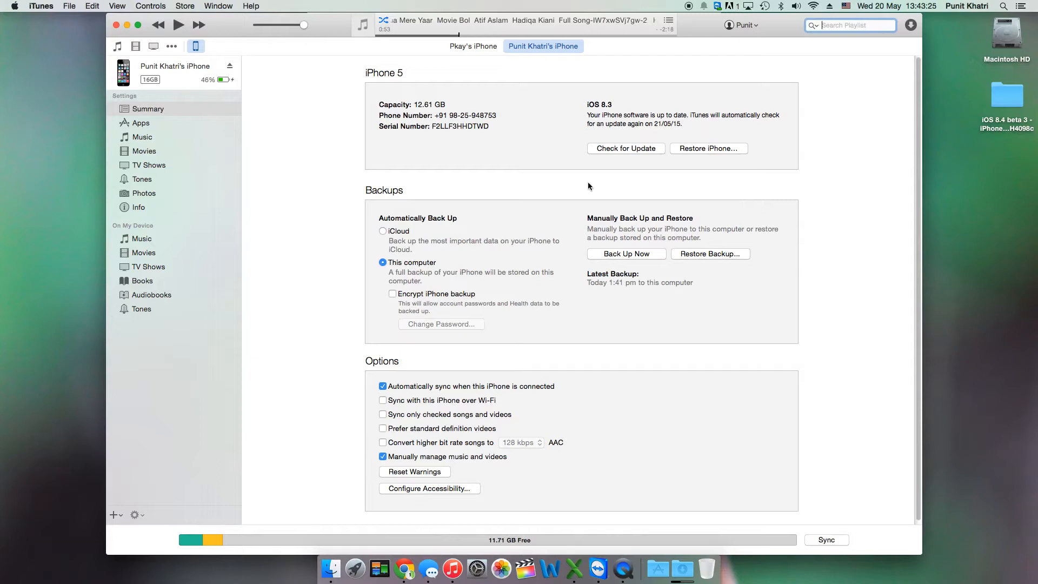
mouse_move(618, 108)
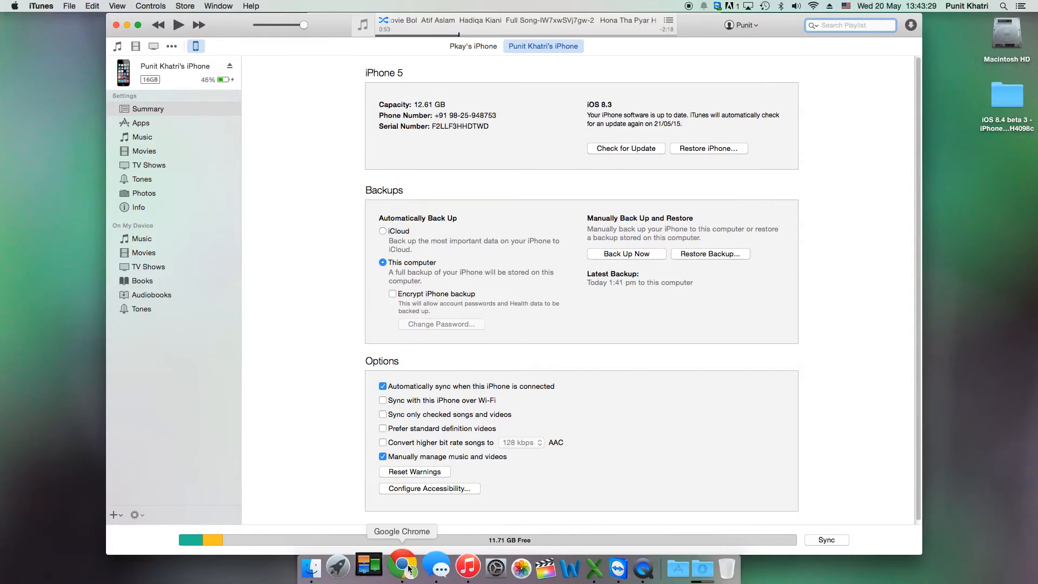
Step: Review the iOS 8.4 beta 3 download table on imzdl.com, then hide Chrome to reveal the desktop
left_click(404, 567)
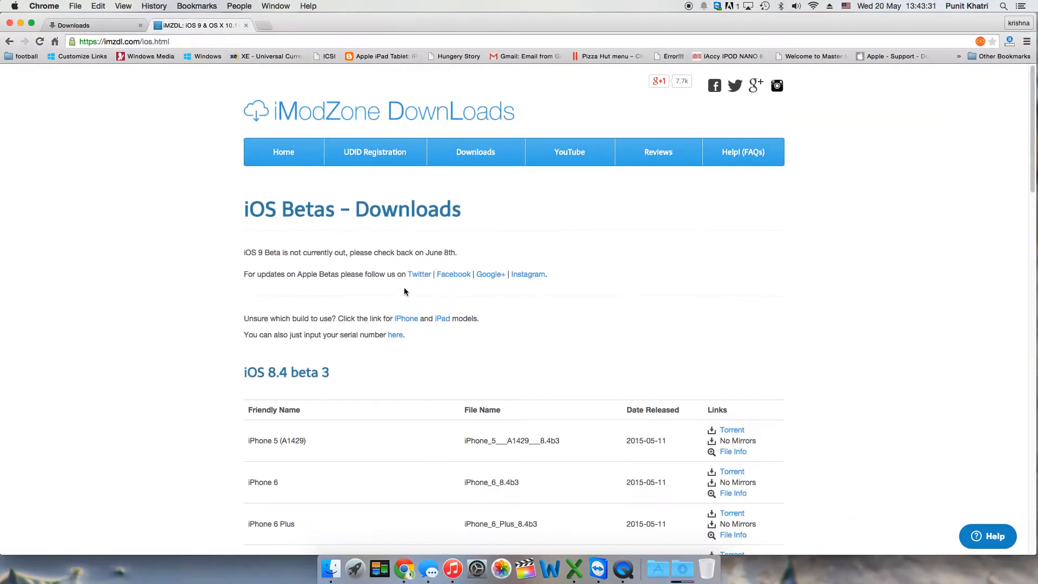
mouse_move(399, 293)
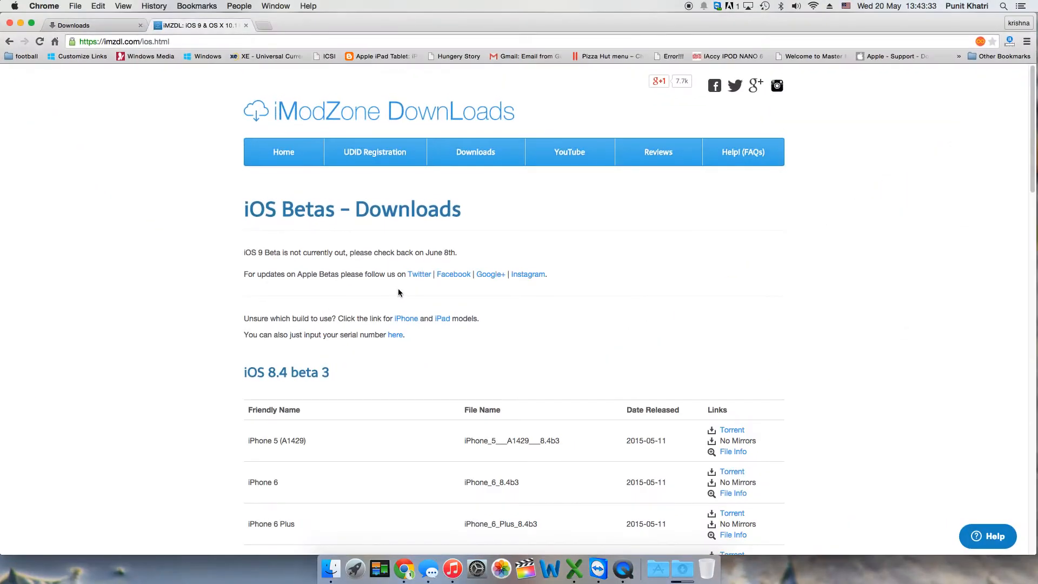
mouse_move(324, 295)
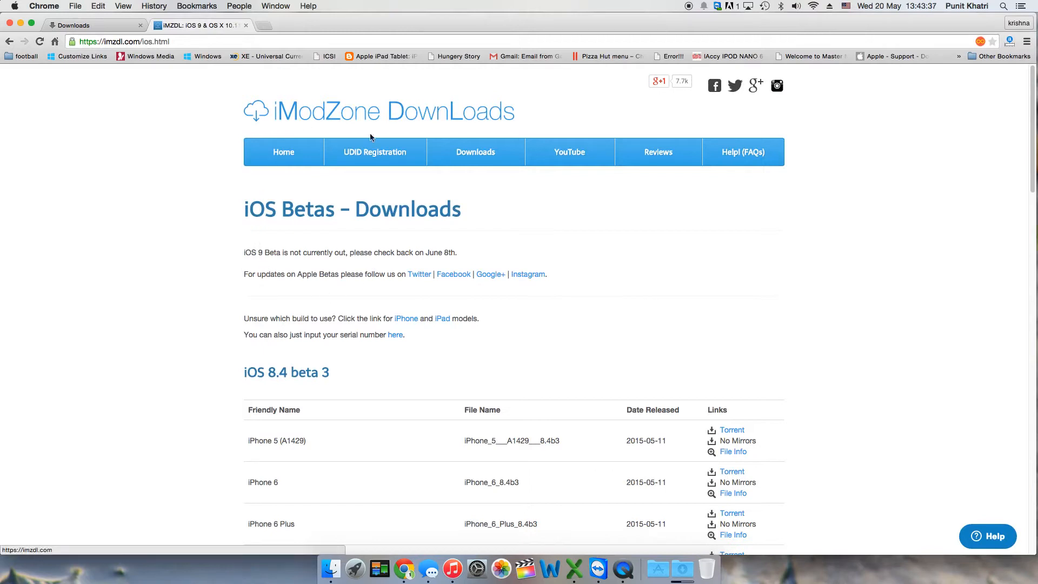
double_click(275, 209)
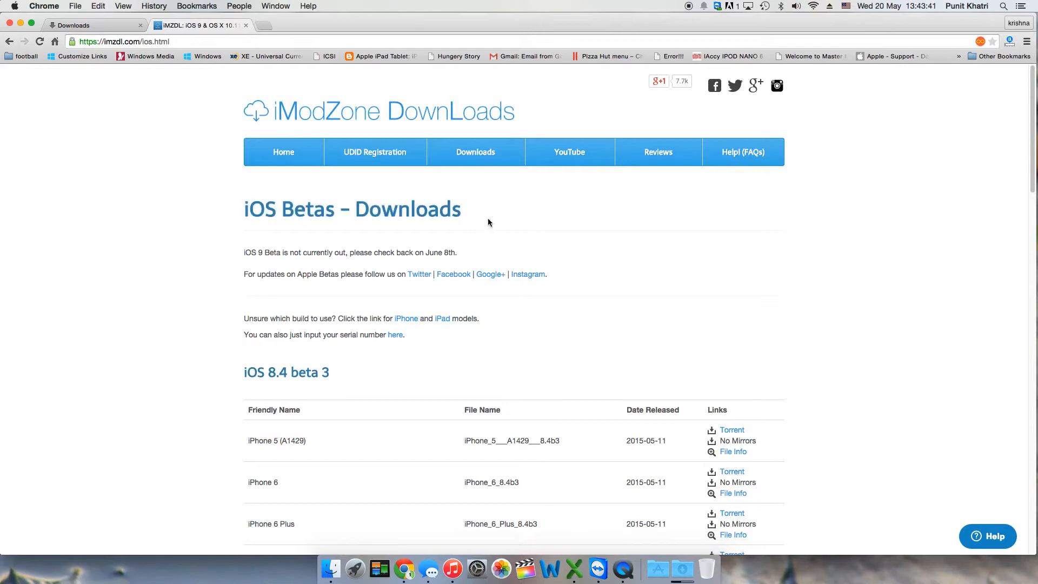
mouse_move(198, 403)
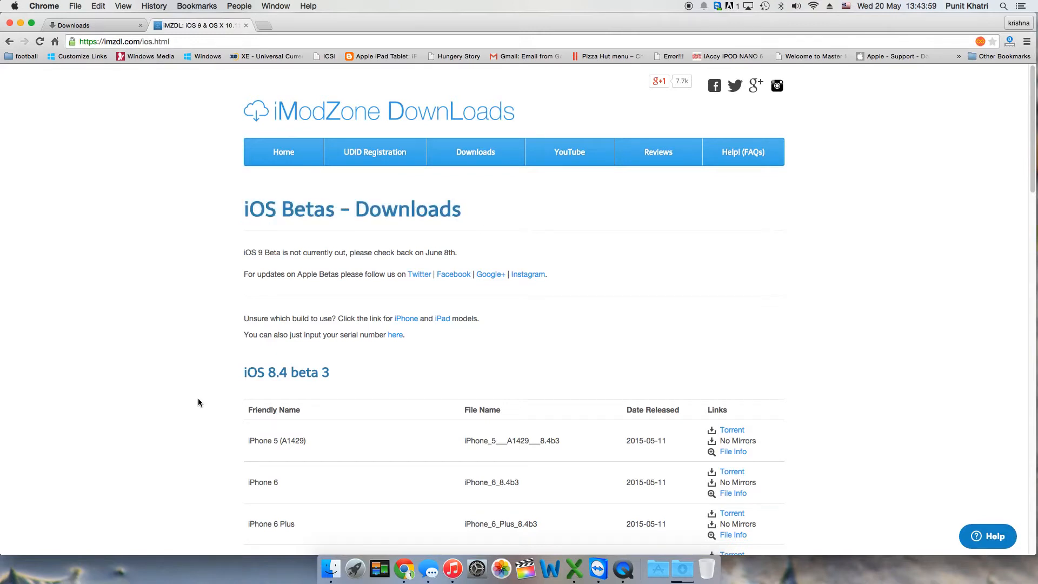
scroll("down", 3)
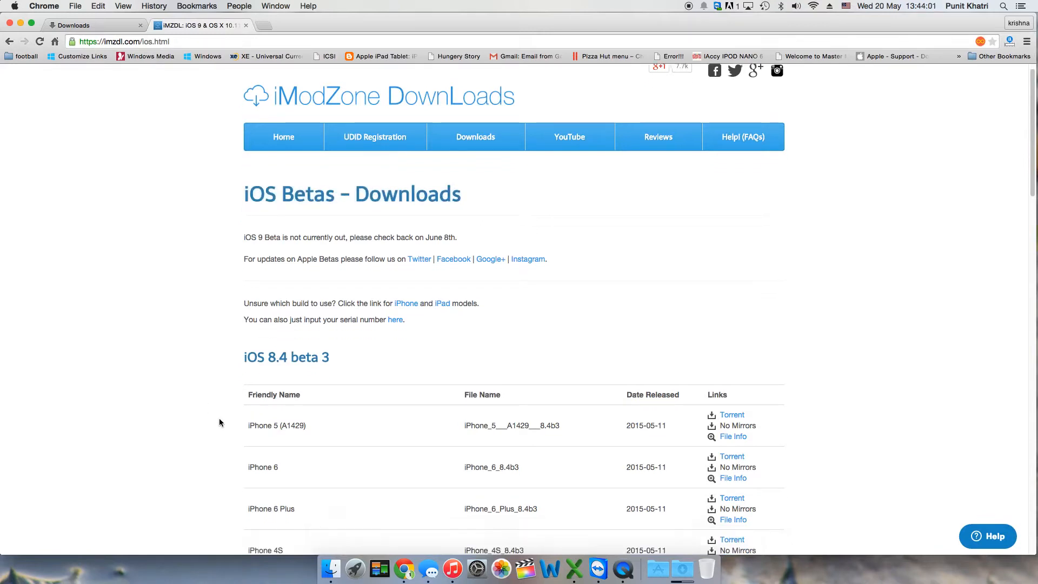
scroll("down", 3)
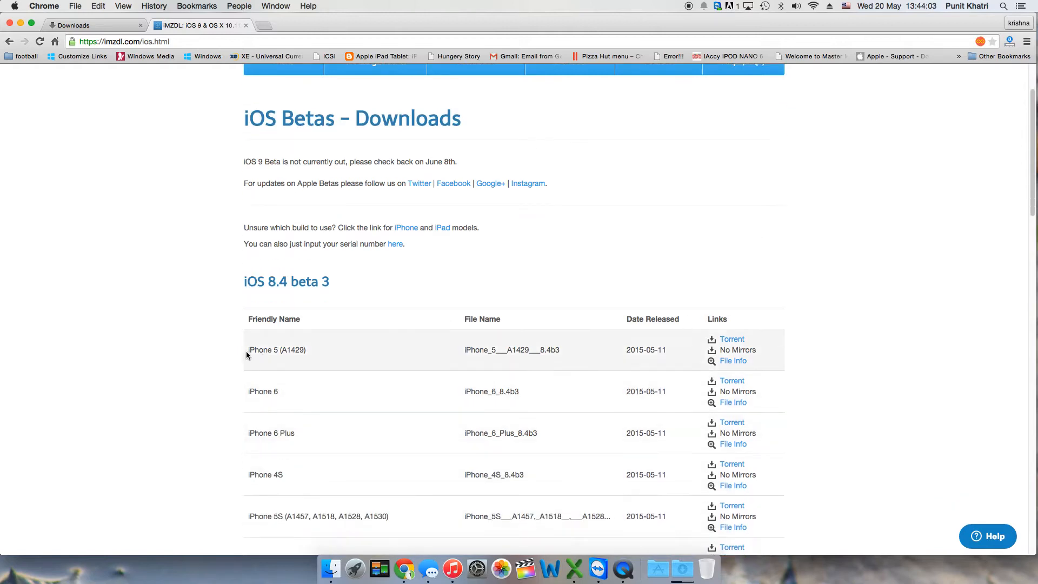
mouse_move(226, 357)
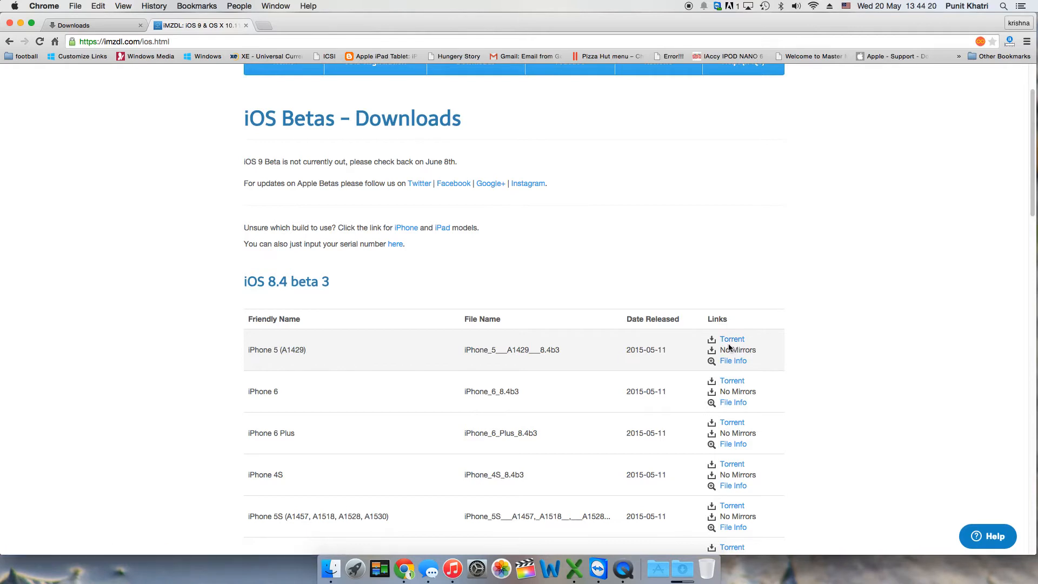
mouse_move(549, 403)
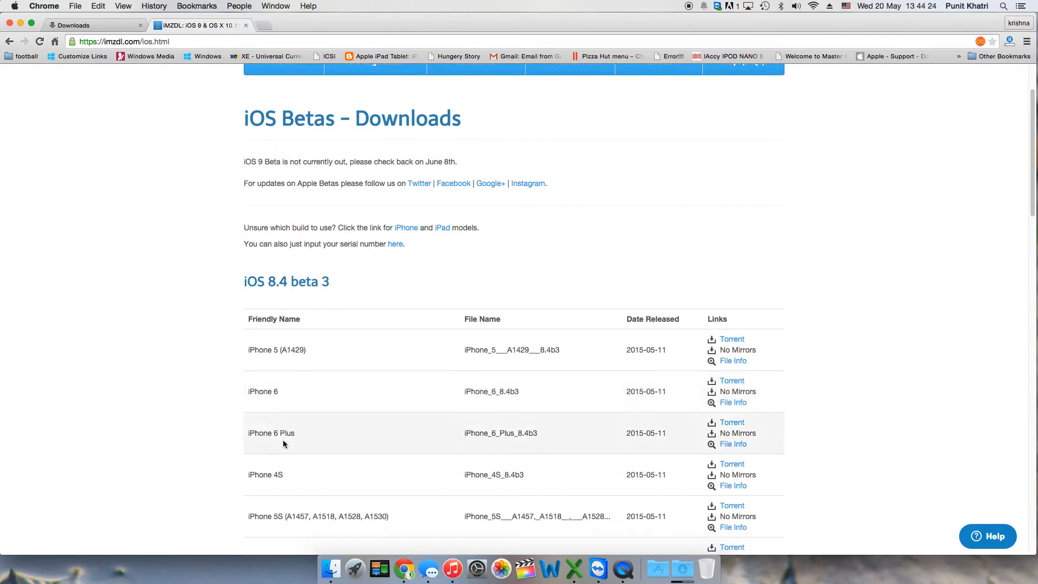
scroll("down", 3)
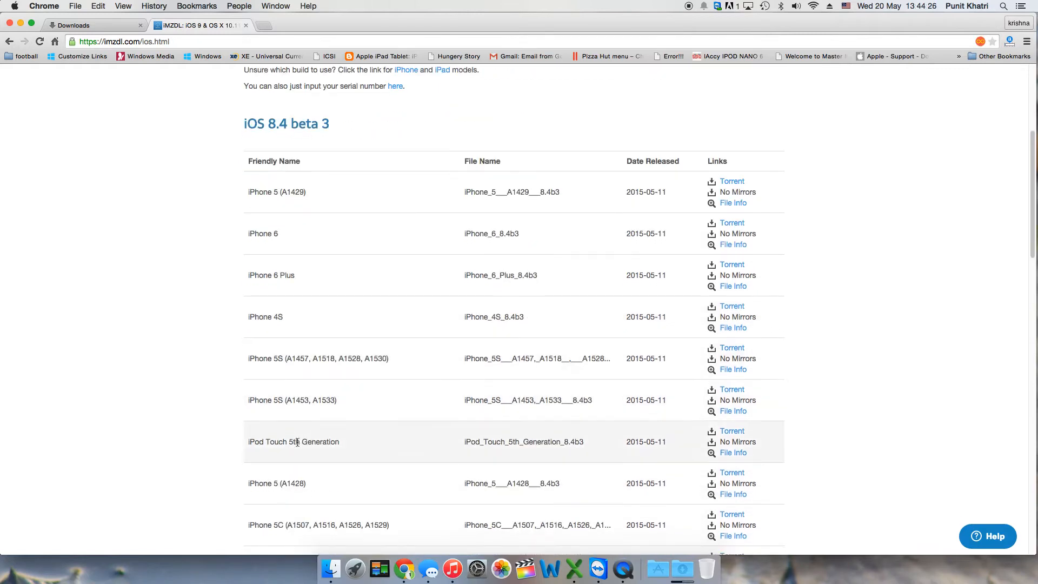
scroll("down", 3)
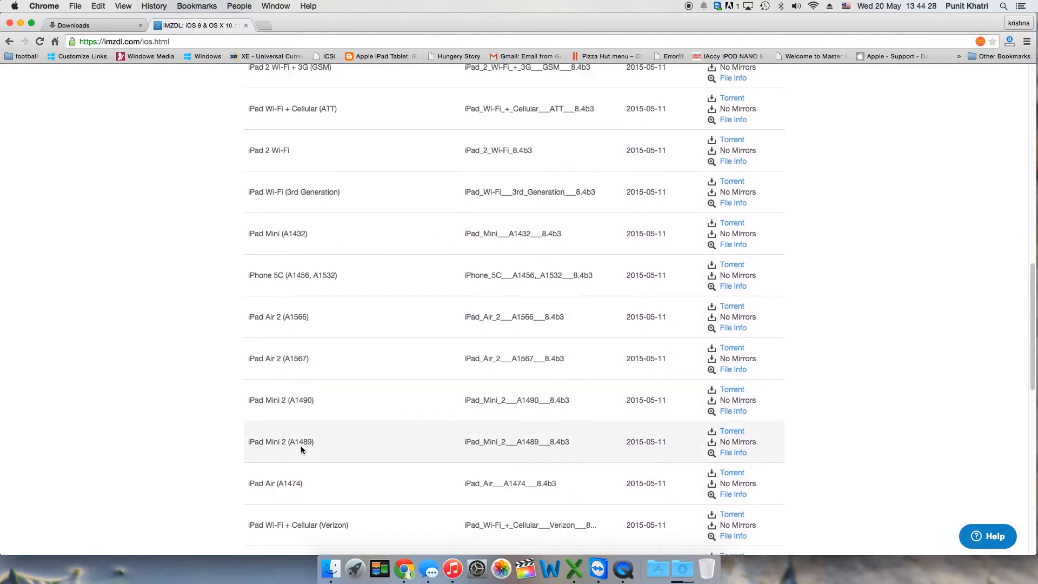
scroll("down", 3)
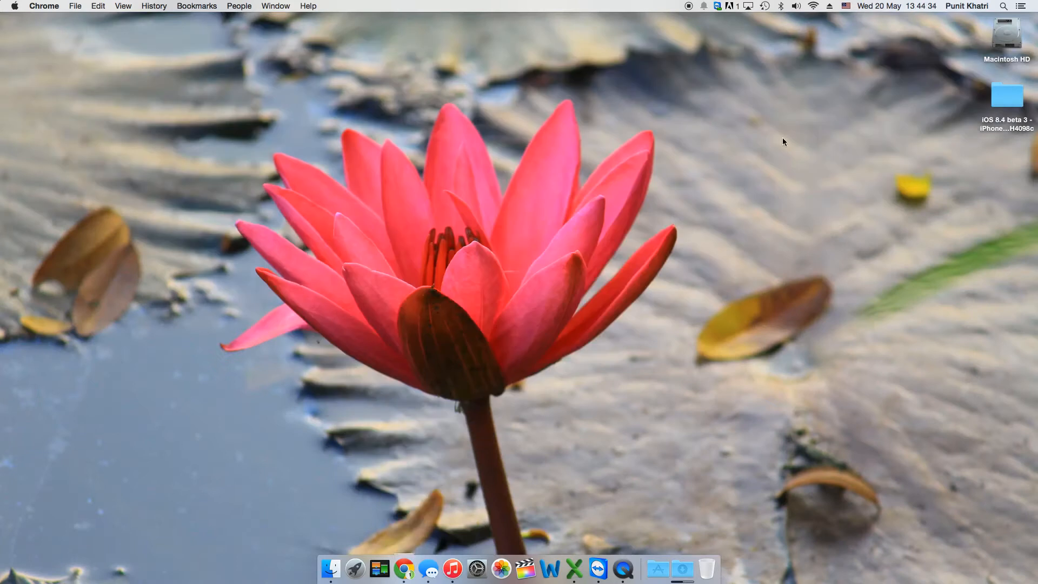
Step: Open the iOS 8.4 beta 3 desktop folder showing the 1.66 GB iPhone 5 restore .ipsw
left_click(1007, 95)
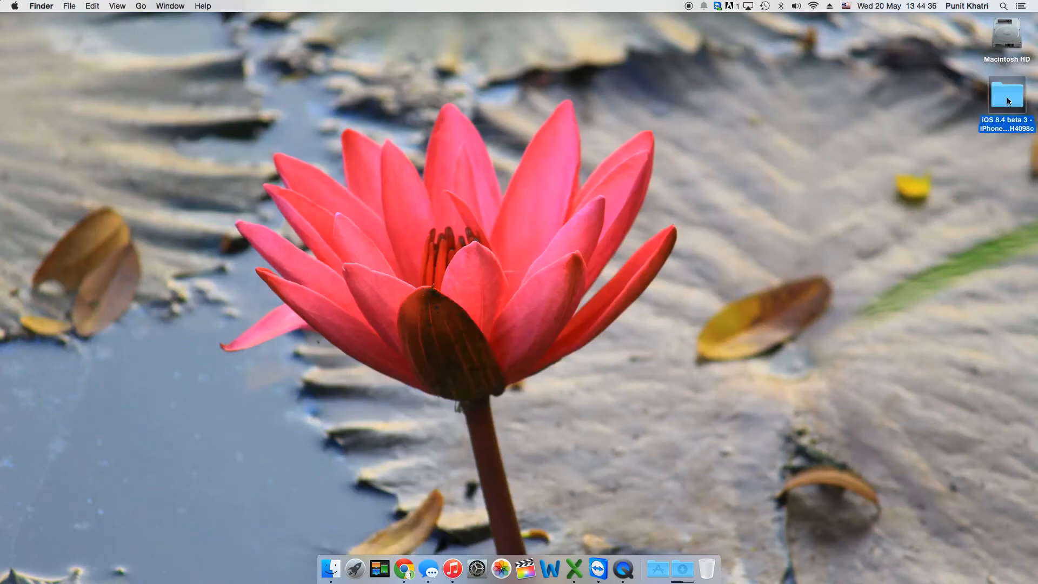
double_click(1006, 97)
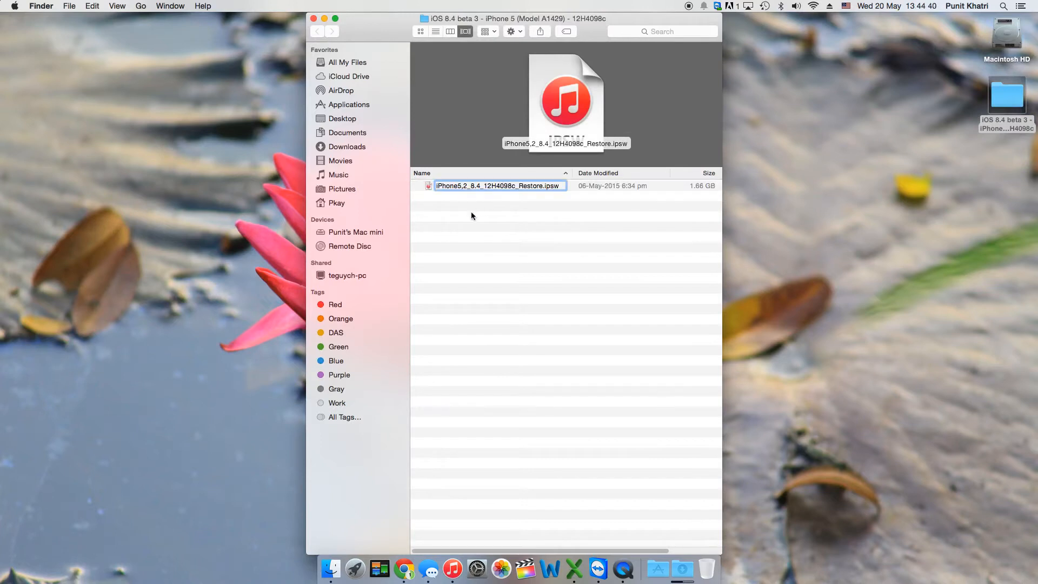
mouse_move(454, 569)
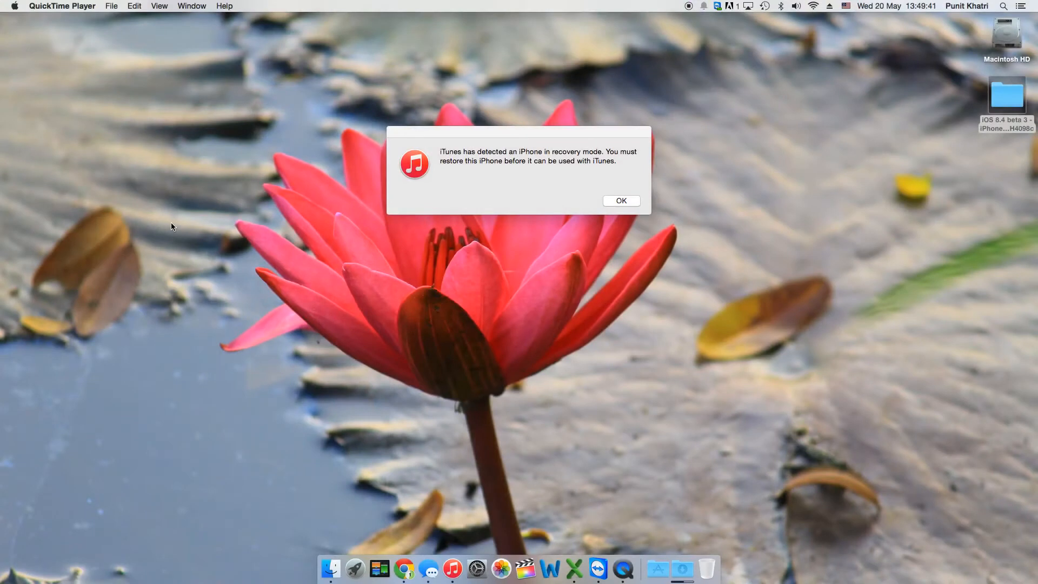
mouse_move(383, 161)
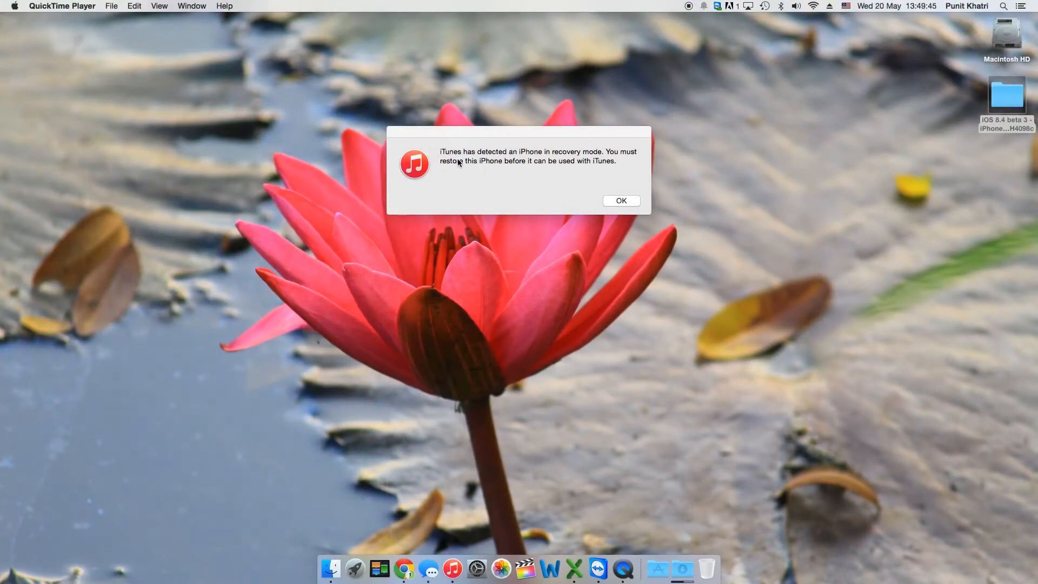
mouse_move(590, 160)
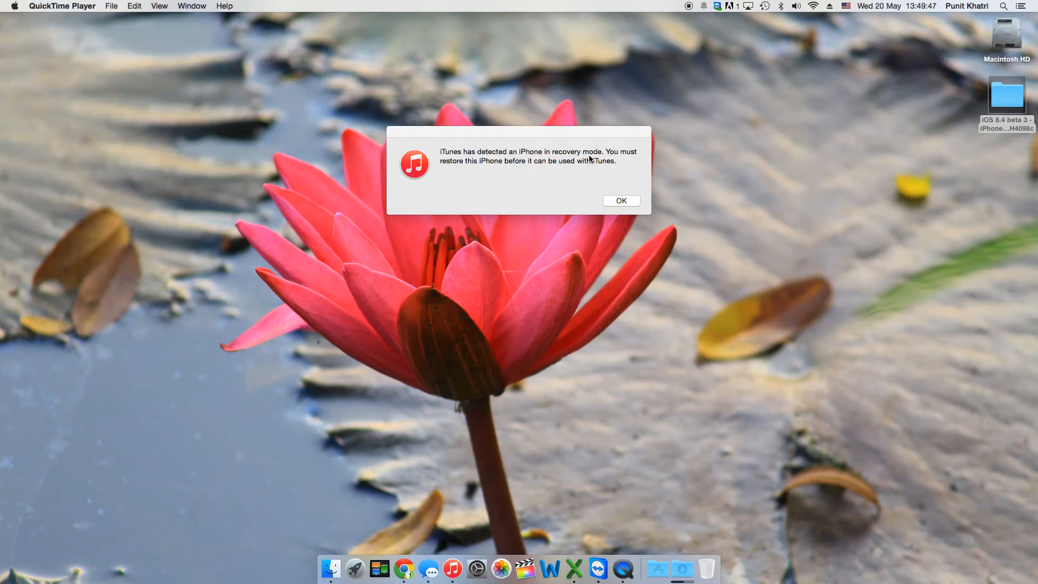
Step: Dismiss the iTunes alert that the iPhone in recovery mode must be restored
left_click(619, 200)
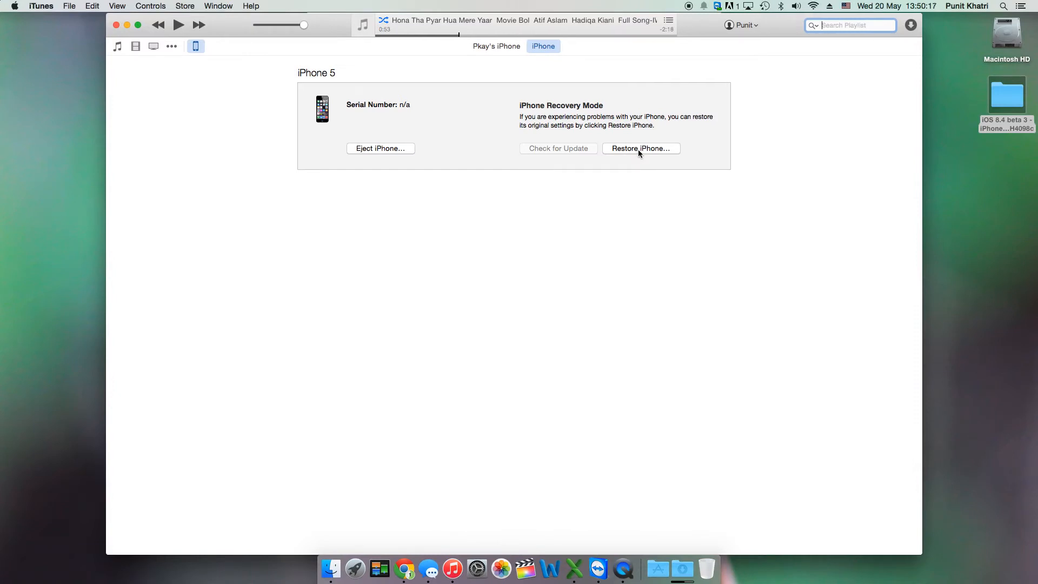
Step: Restore the iPhone from iPhone5,2_8.4_12H4098c_Restore.ipsw on the Desktop and confirm erasing it
left_click(641, 148)
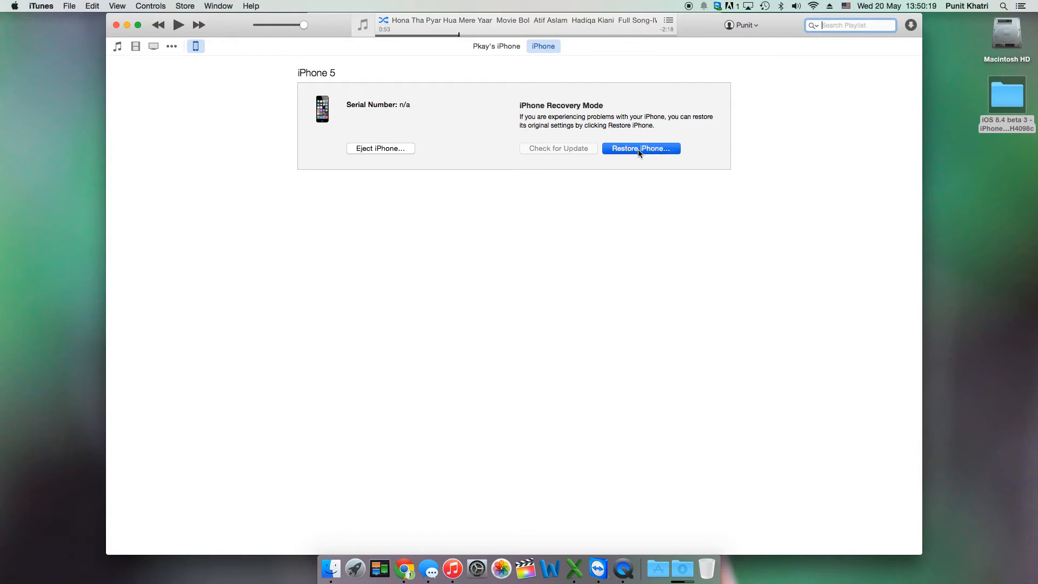
left_click(640, 148)
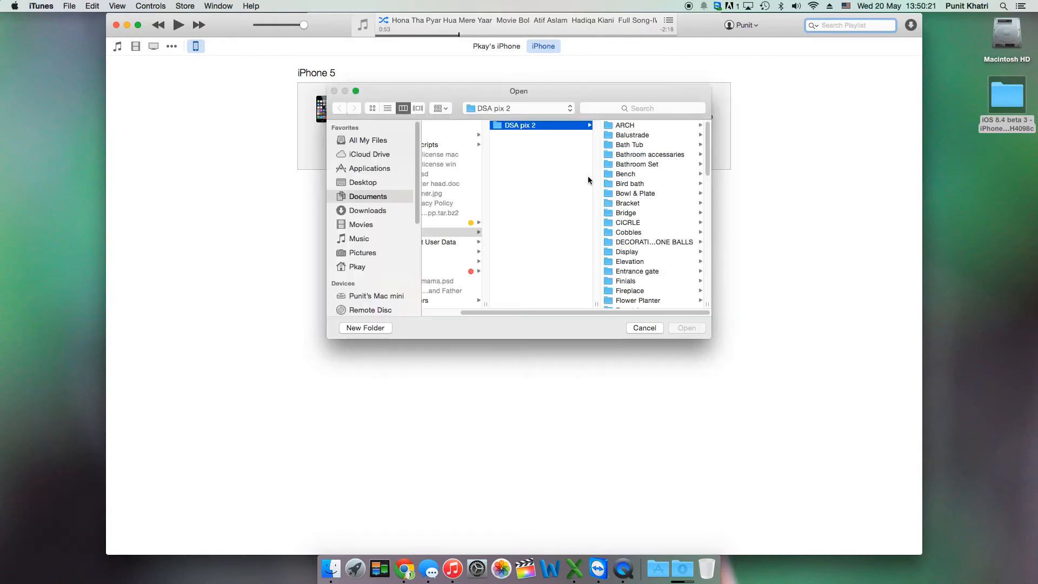
mouse_move(376, 253)
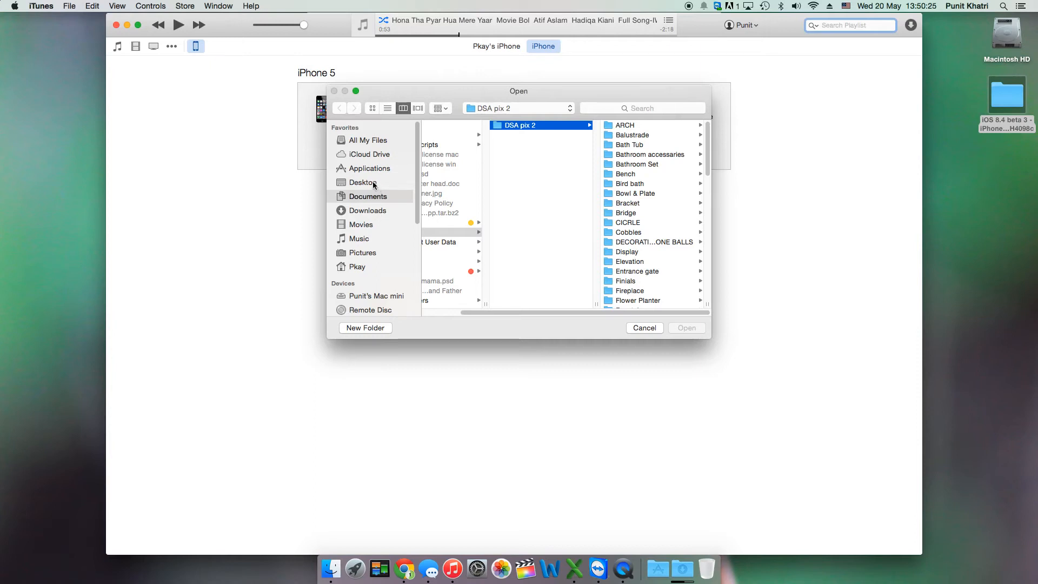
left_click(362, 182)
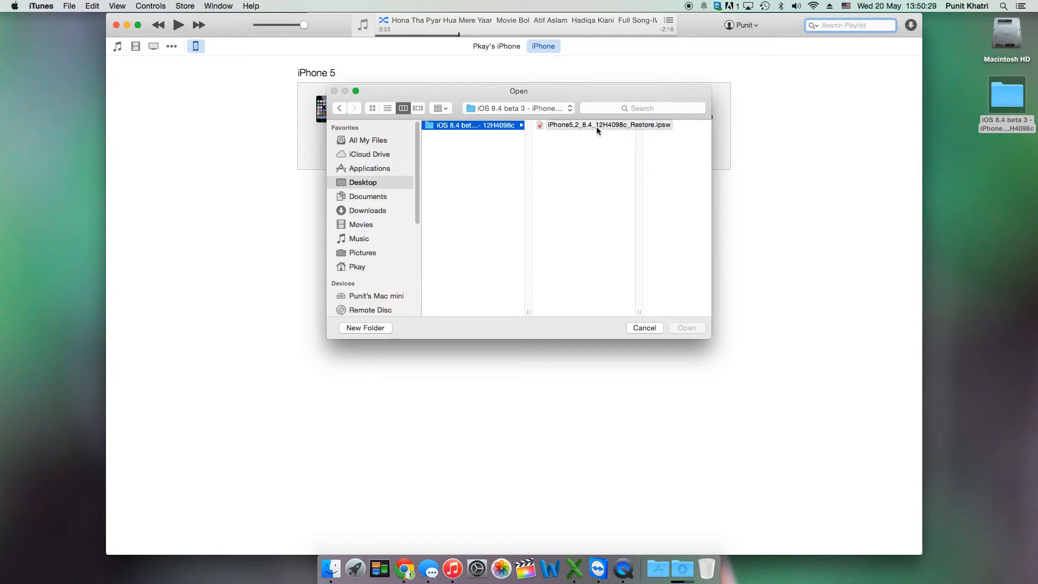
left_click(608, 124)
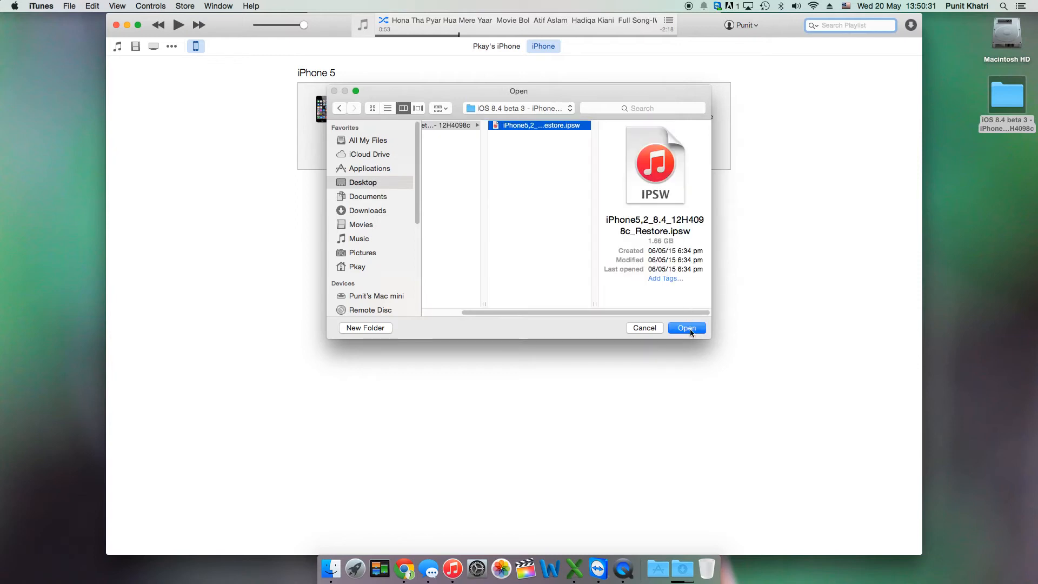
left_click(687, 328)
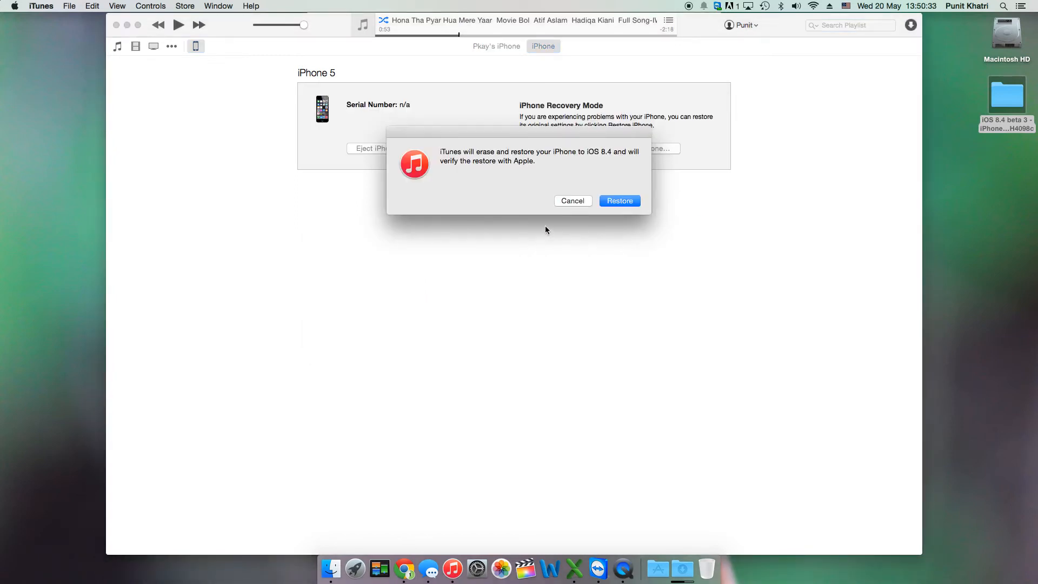
mouse_move(517, 213)
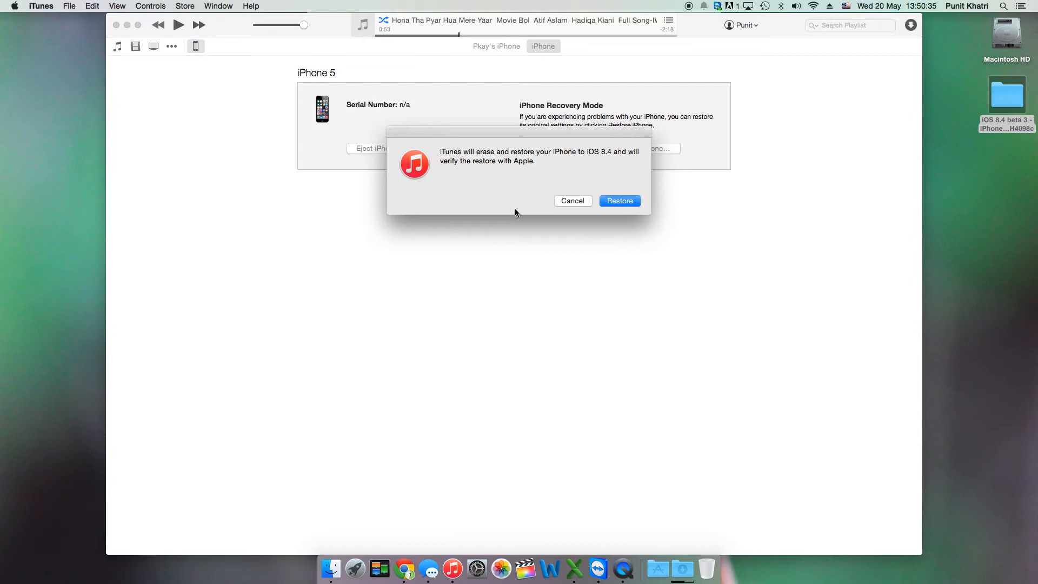
mouse_move(533, 212)
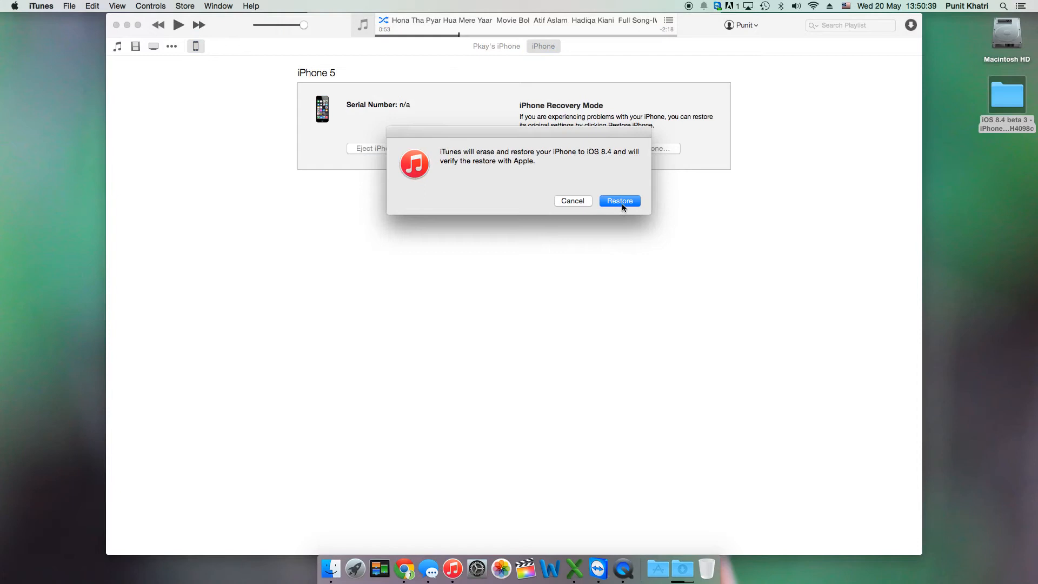
left_click(620, 201)
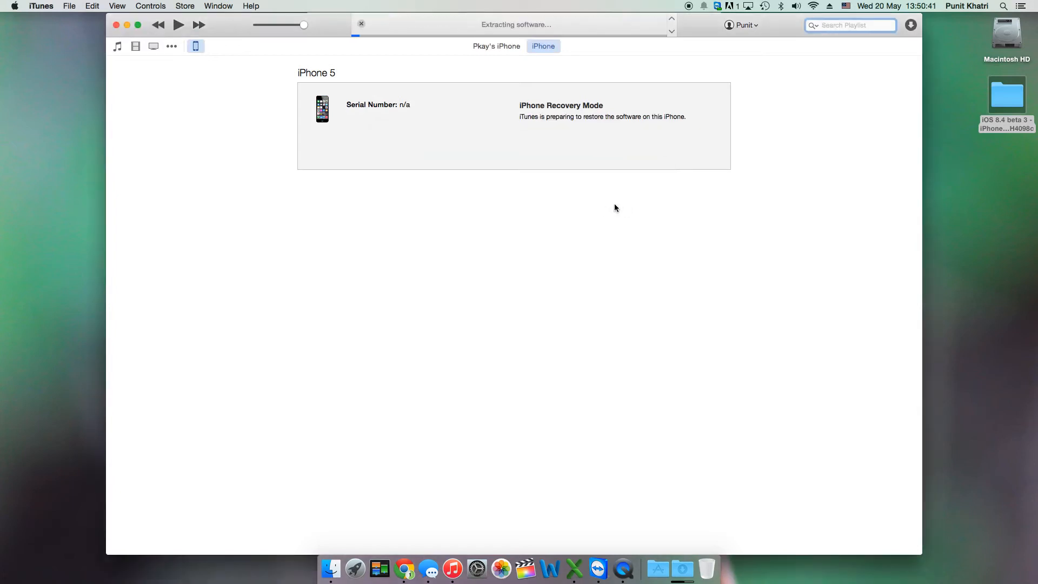
mouse_move(531, 241)
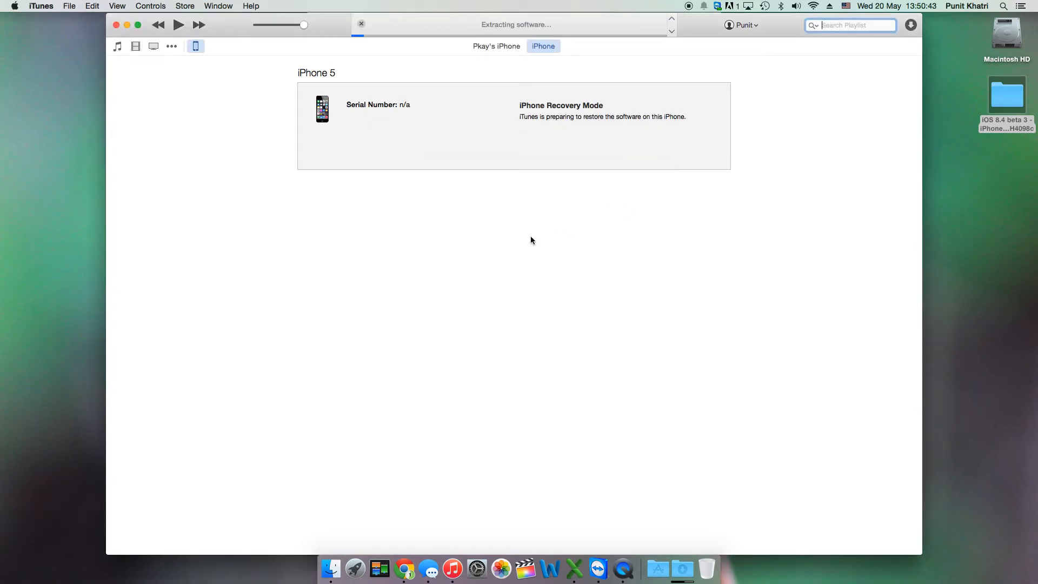
mouse_move(523, 246)
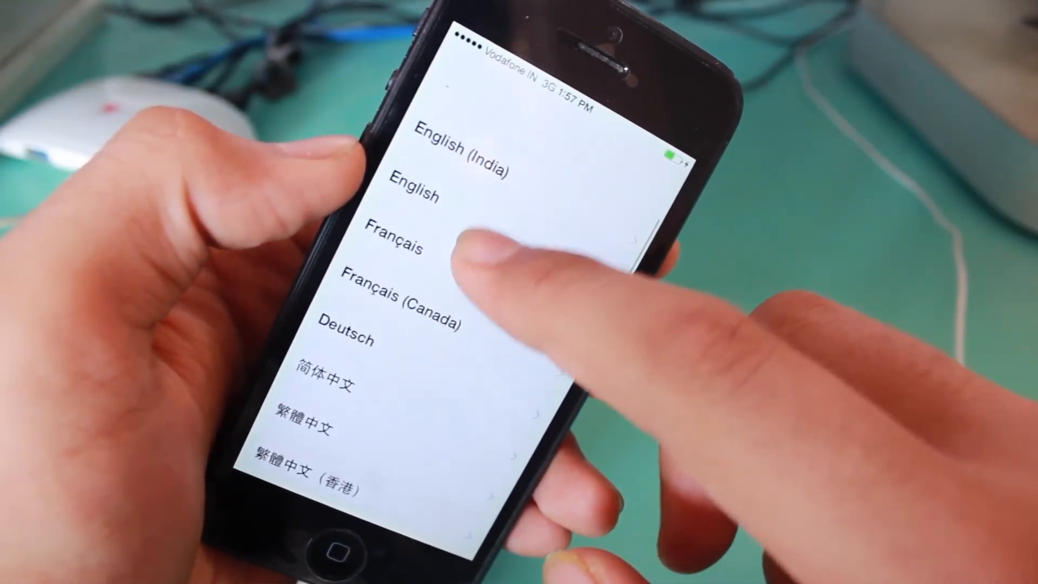
Step: Choose the language, India as region, join the Wi-Fi network and set up as a new iPhone
left_click(457, 151)
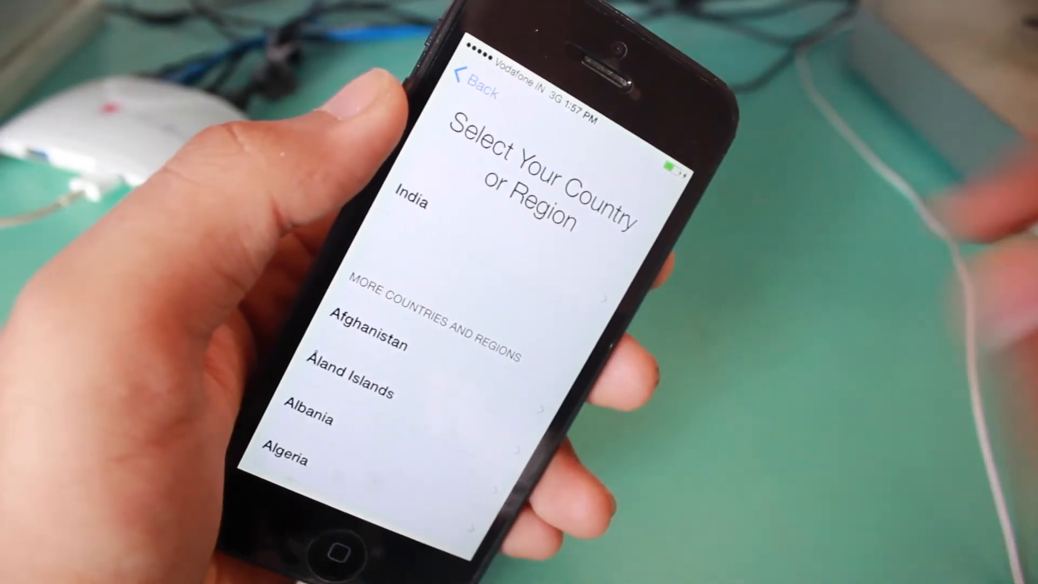
left_click(410, 203)
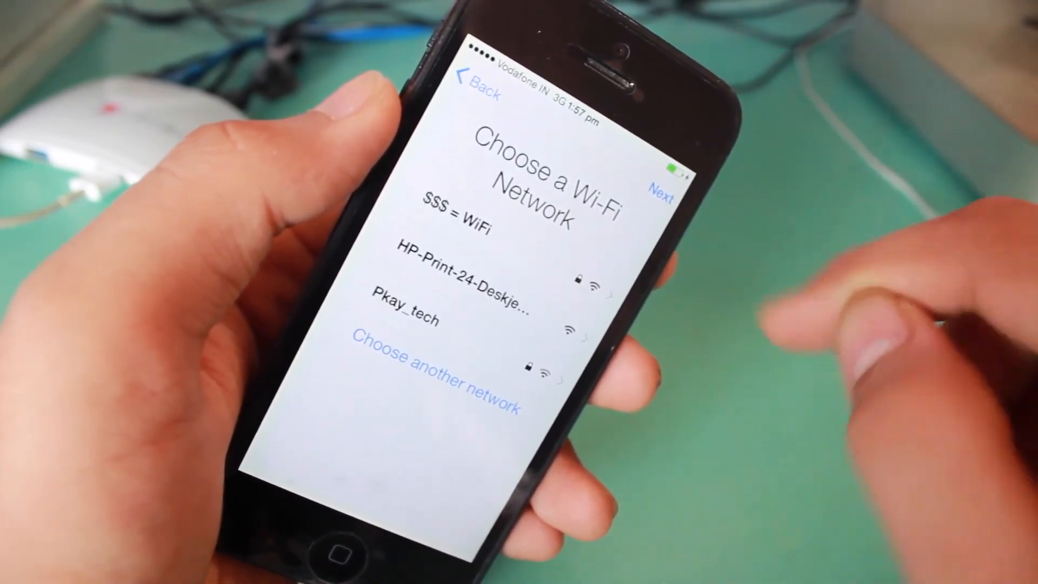
left_click(457, 219)
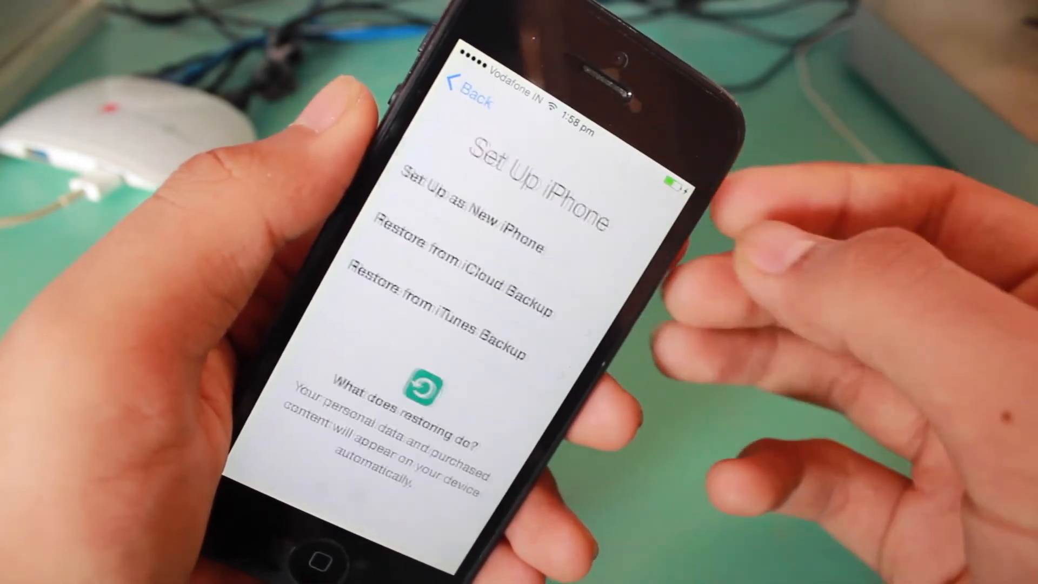
left_click(470, 212)
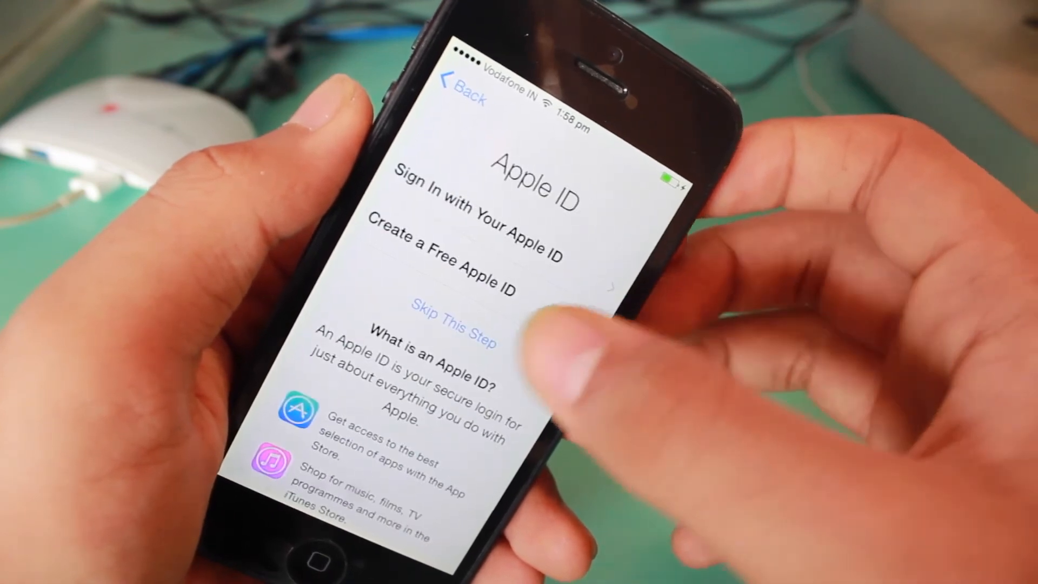
Step: Skip the Apple ID, agree to the terms, finish setup and open Settings from the home screen
left_click(453, 326)
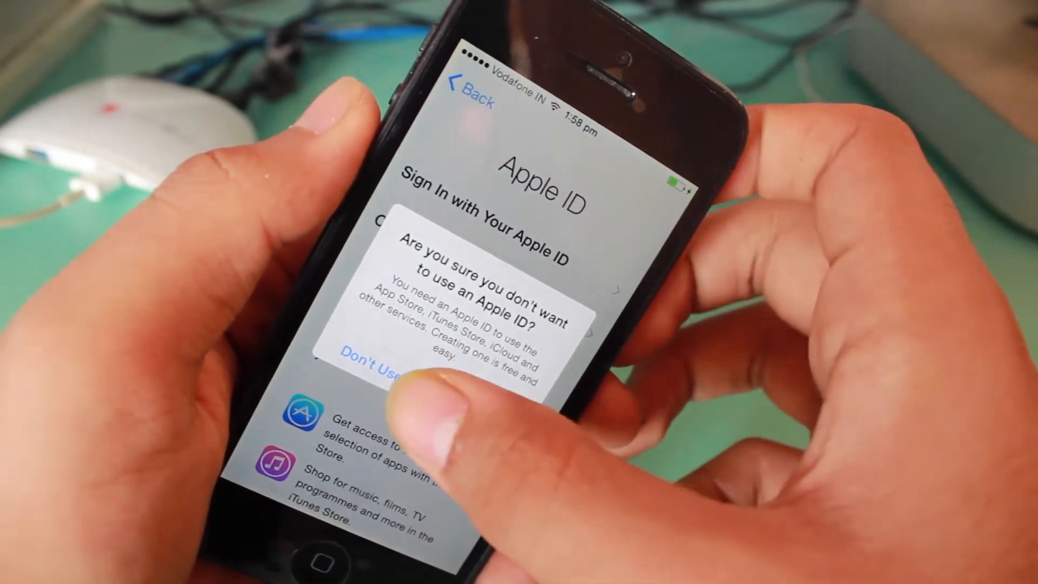
left_click(371, 368)
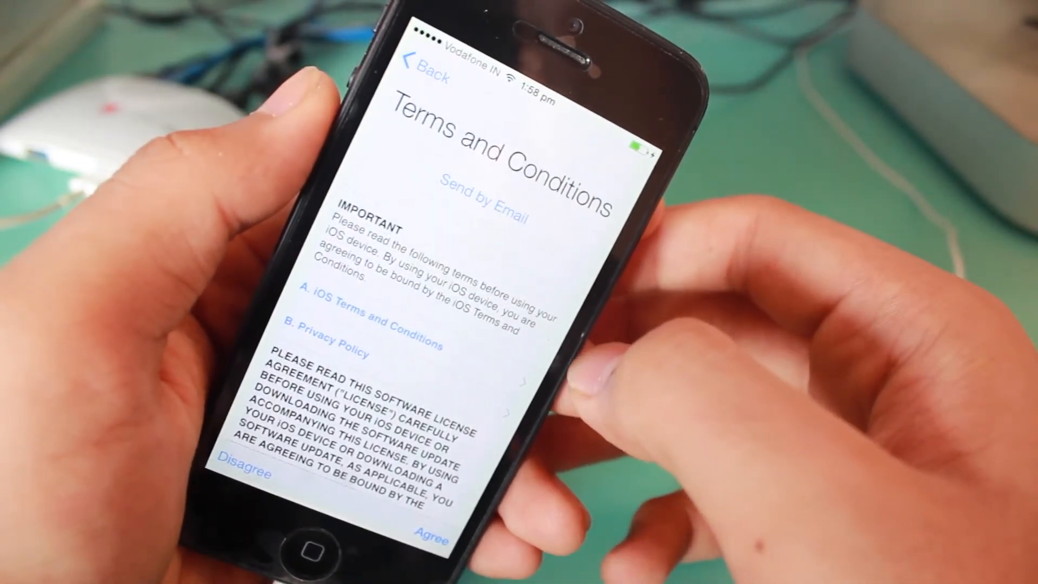
left_click(434, 535)
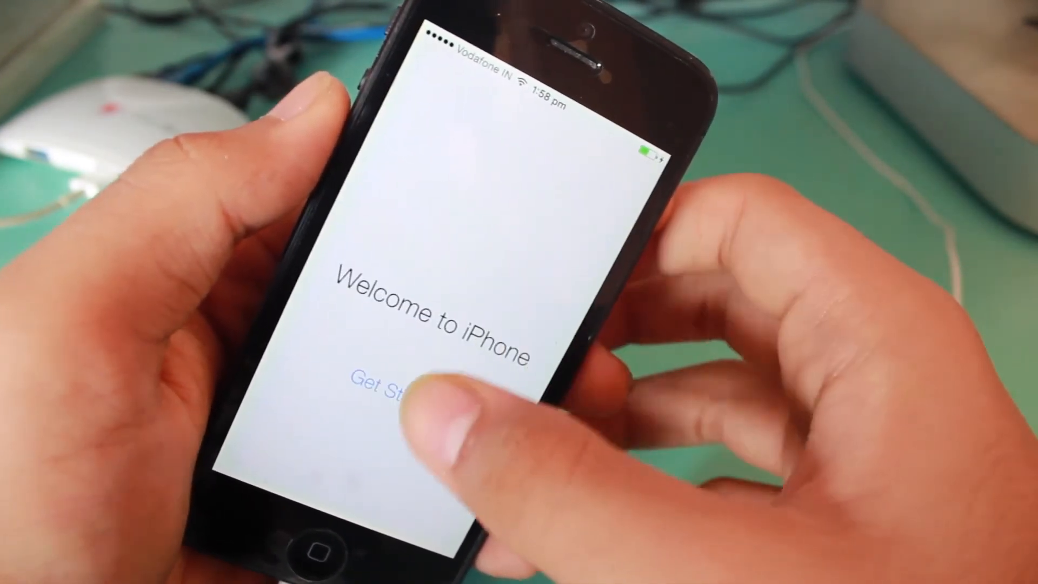
left_click(384, 377)
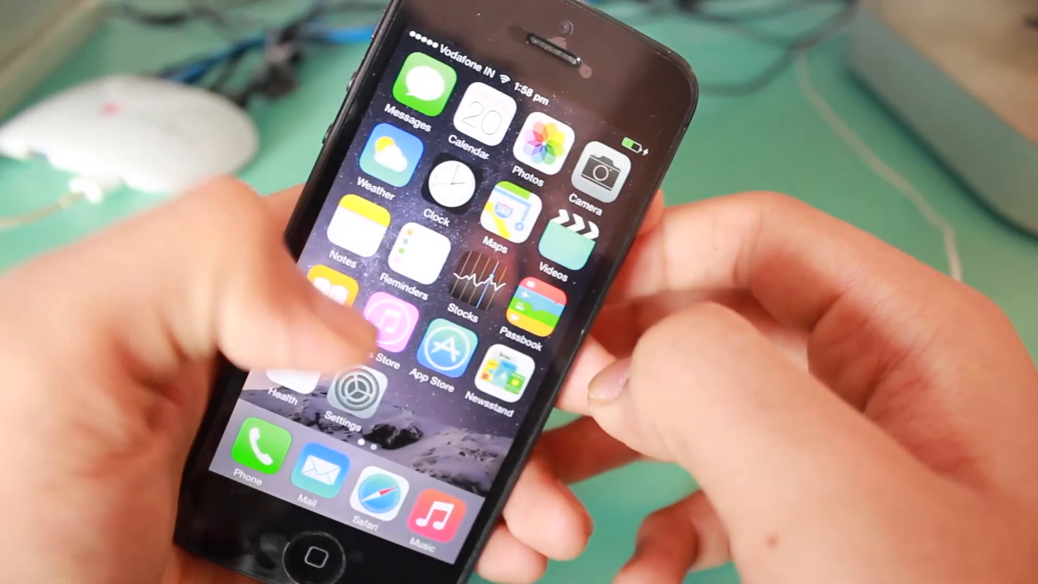
left_click(348, 394)
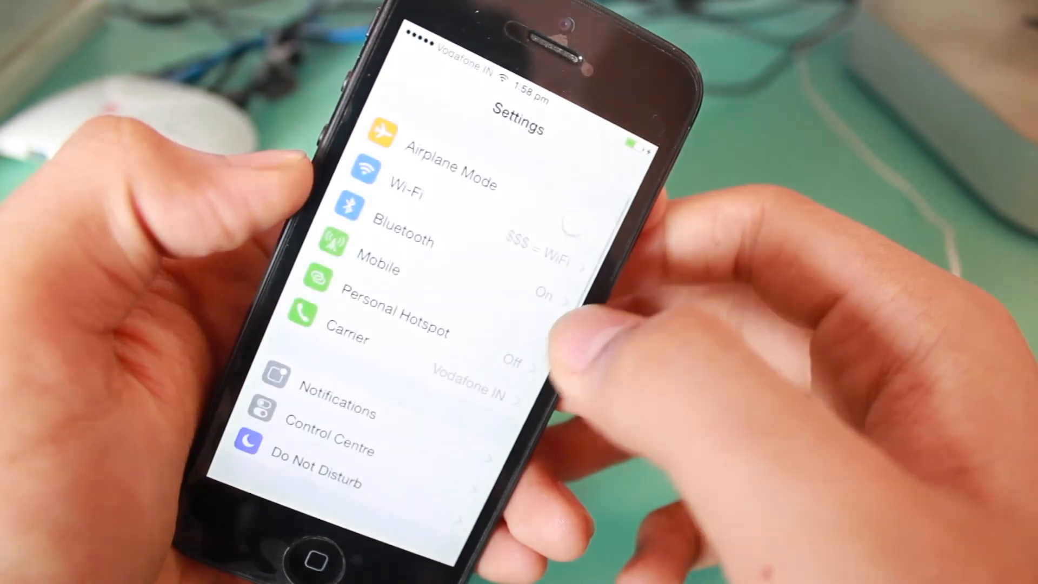